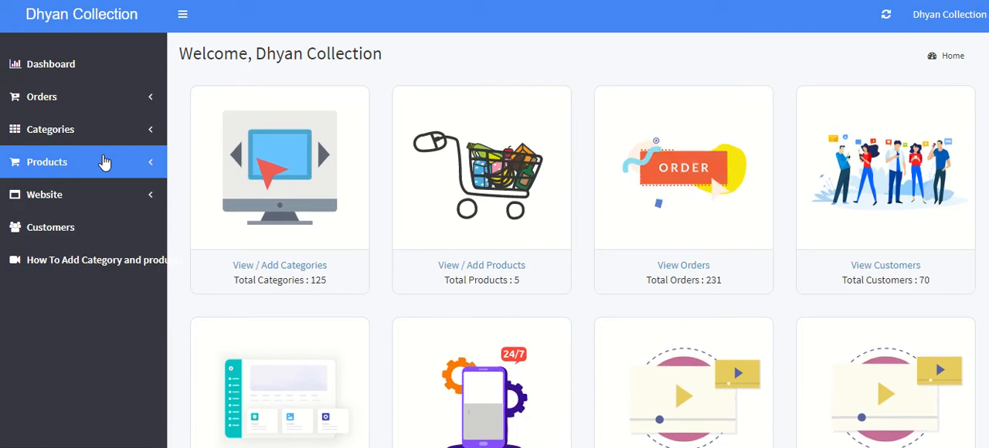
- Go to the Bulk Upload Products page from the Products sidebar menu
{"action": "left_click", "coordinate": [46, 161]}
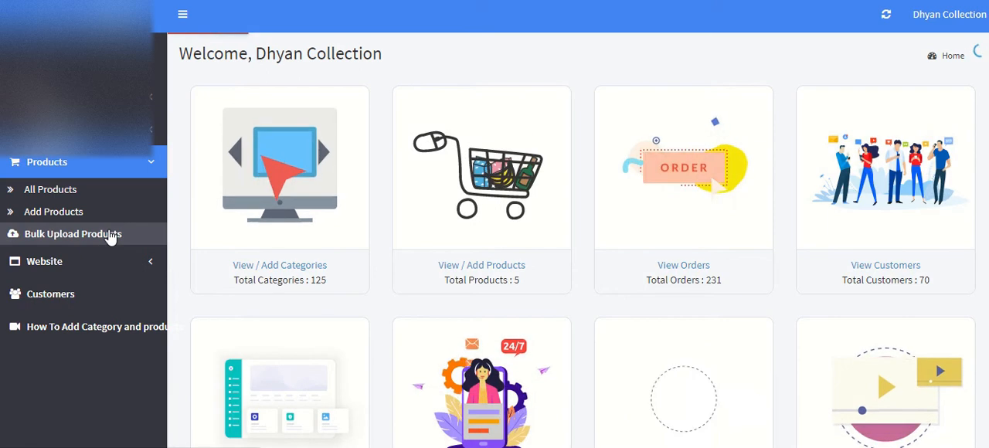
{"action": "left_click", "coordinate": [72, 234]}
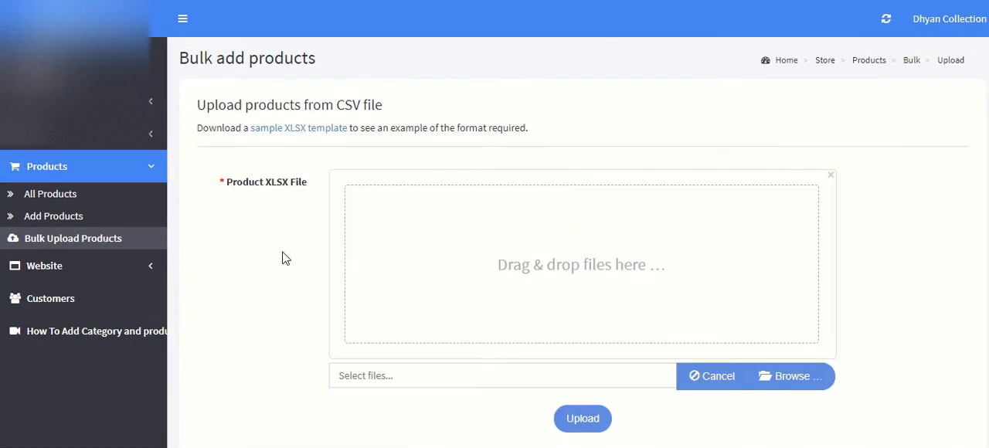
{"action": "mouse_move", "coordinate": [302, 136]}
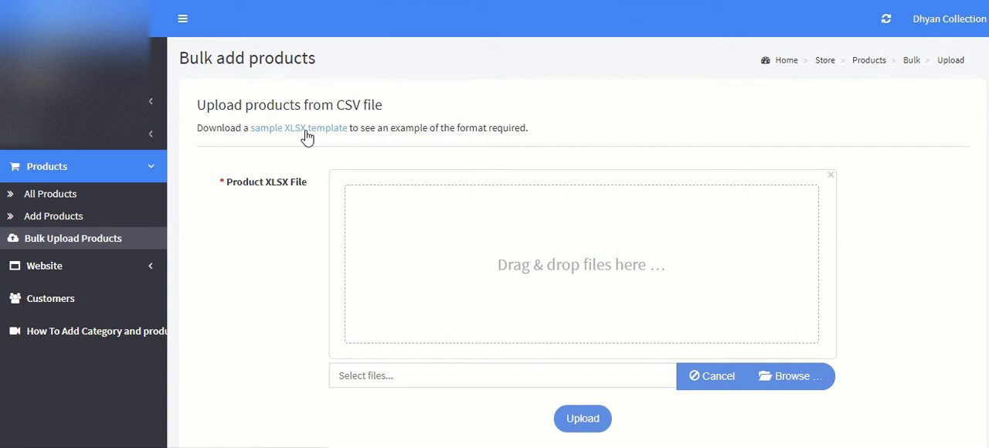
- Download the sample XLSX template, inspect its sample row and clear the example product rows
{"action": "left_click", "coordinate": [298, 127]}
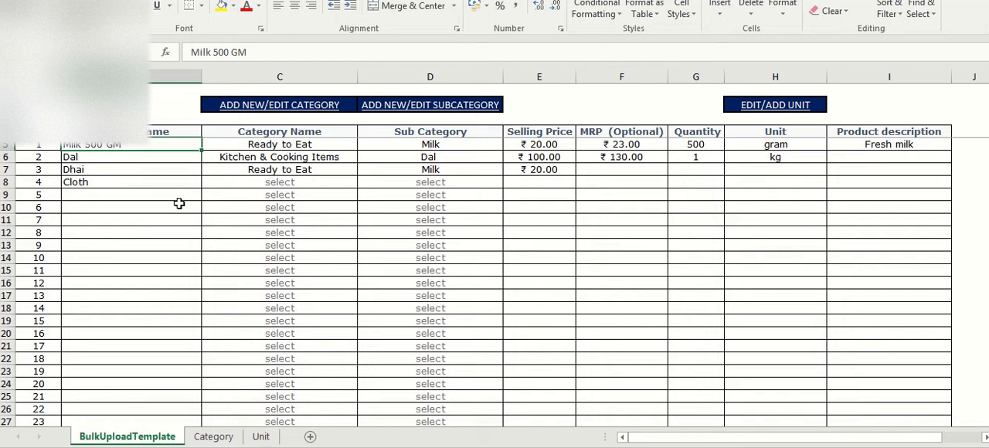
{"action": "left_click", "coordinate": [278, 146]}
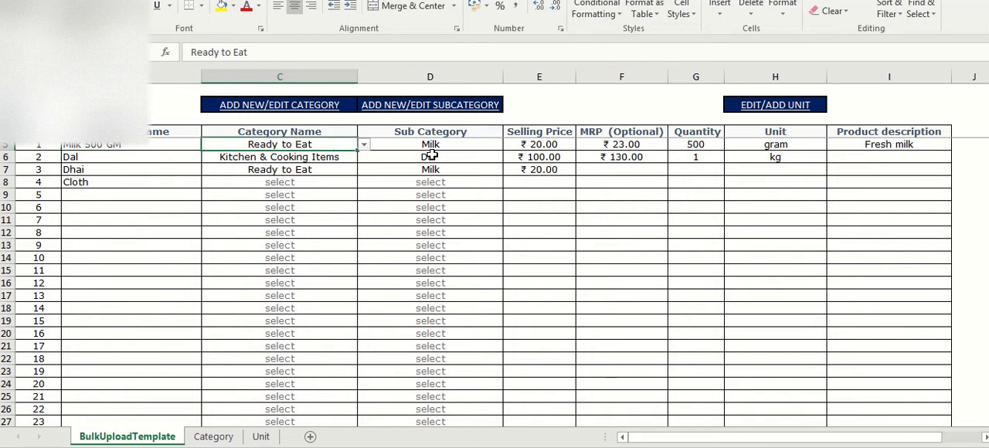
{"action": "left_click", "coordinate": [696, 146]}
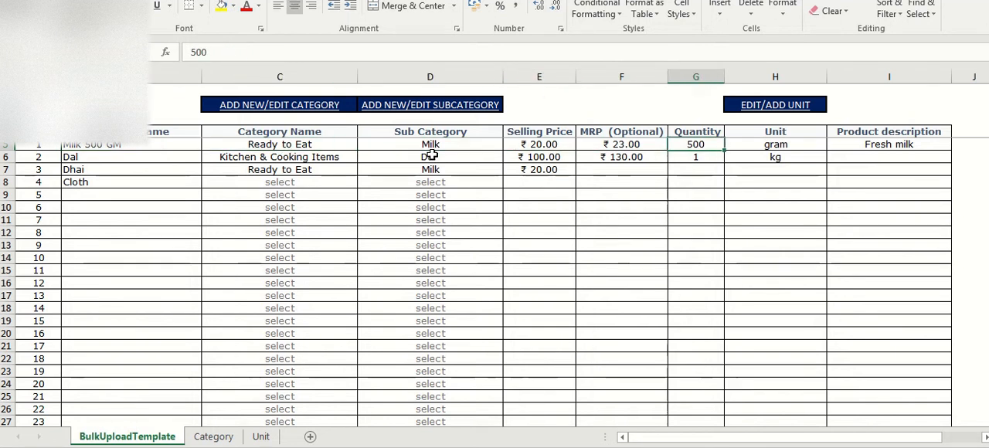
{"action": "left_click", "coordinate": [776, 146]}
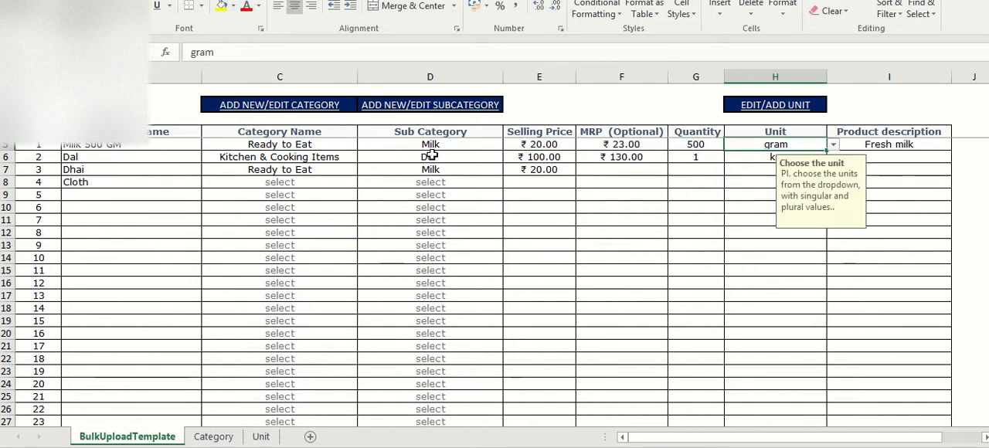
{"action": "left_click", "coordinate": [696, 158]}
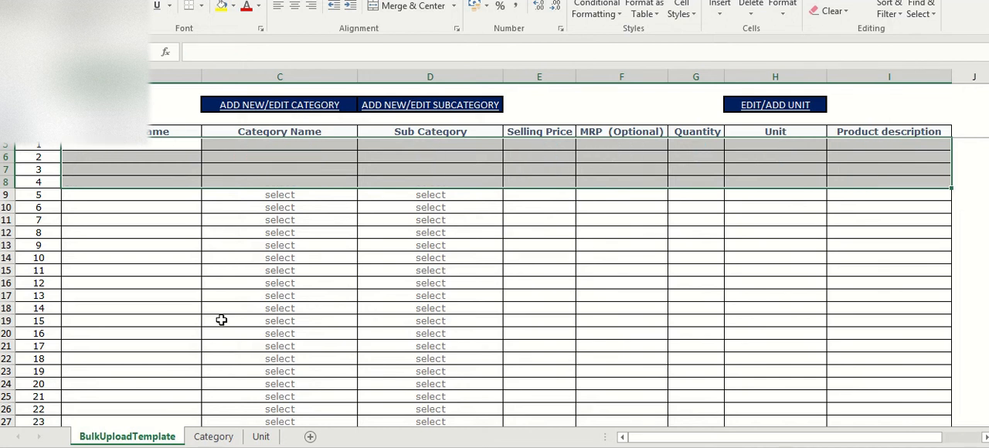
- On the Category sheet replace the grocery lists with shoes and sub-categories adidas, nike, bata
{"action": "left_click", "coordinate": [214, 436]}
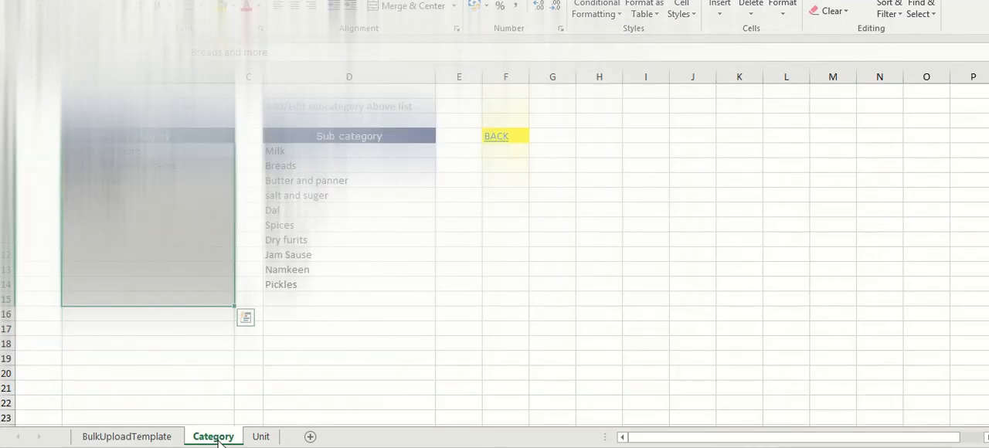
{"action": "left_click", "coordinate": [261, 435]}
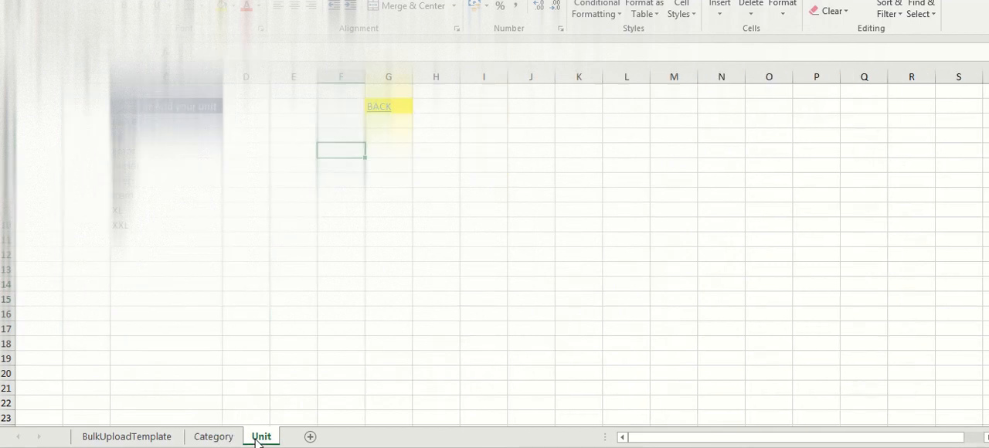
{"action": "left_click", "coordinate": [213, 436]}
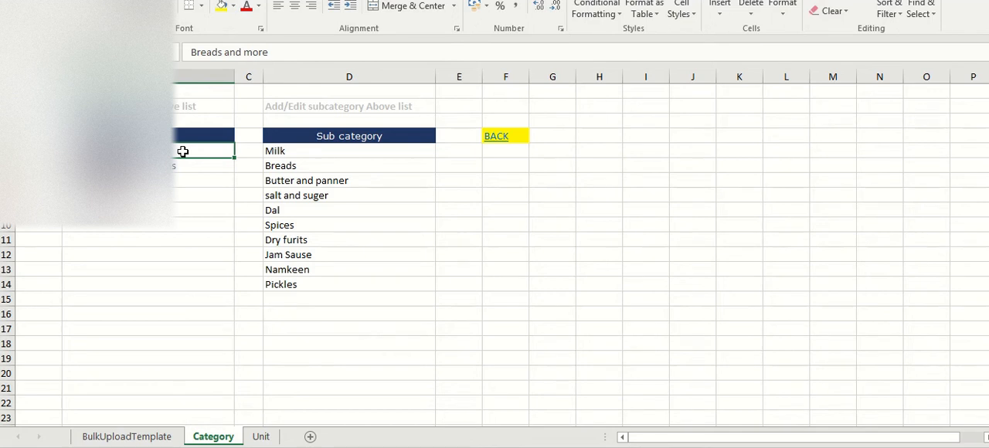
{"action": "left_click", "coordinate": [204, 165]}
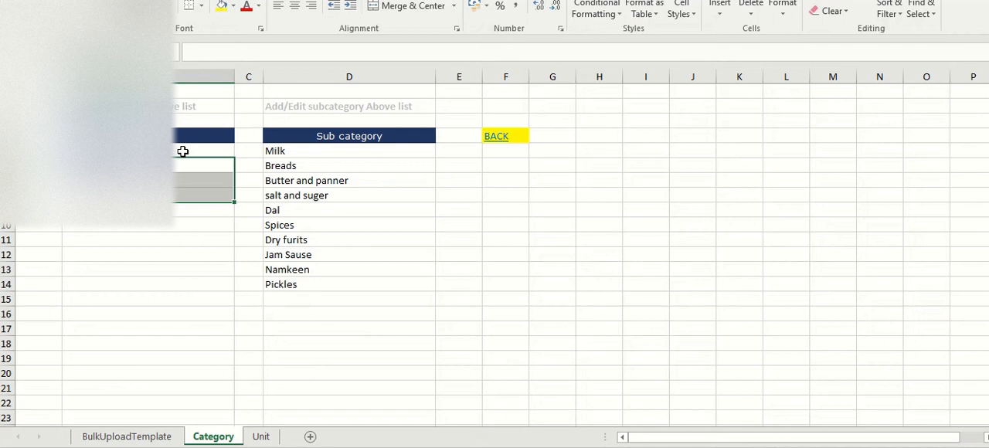
{"action": "type", "text": "ad"}
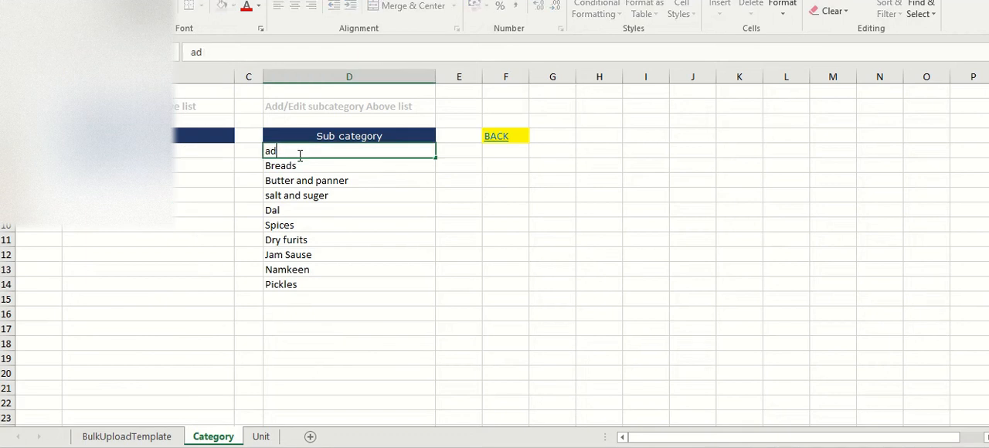
{"action": "type", "text": "idas"}
{"action": "left_click", "coordinate": [349, 165]}
{"action": "type", "text": "nike"}
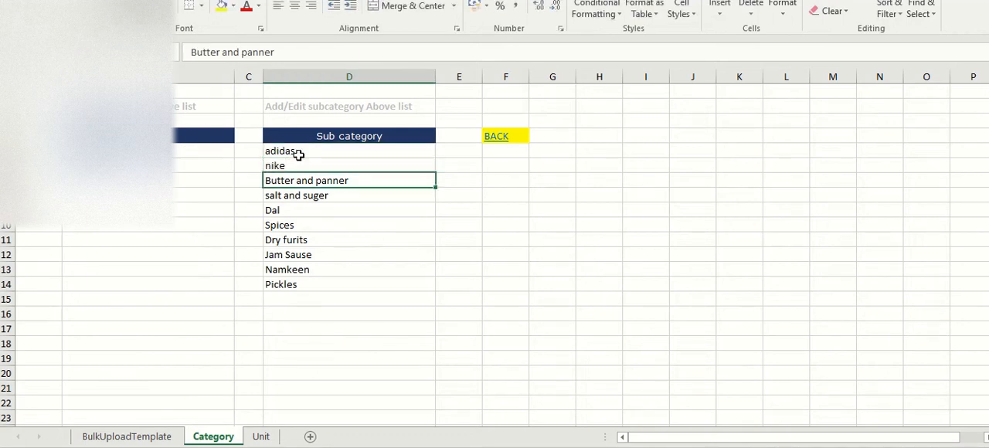
{"action": "type", "text": "bata"}
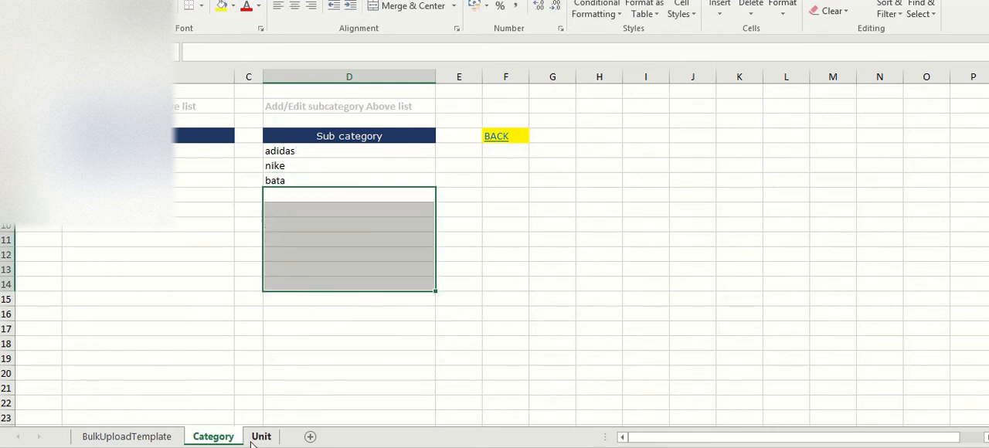
{"action": "left_click", "coordinate": [261, 436]}
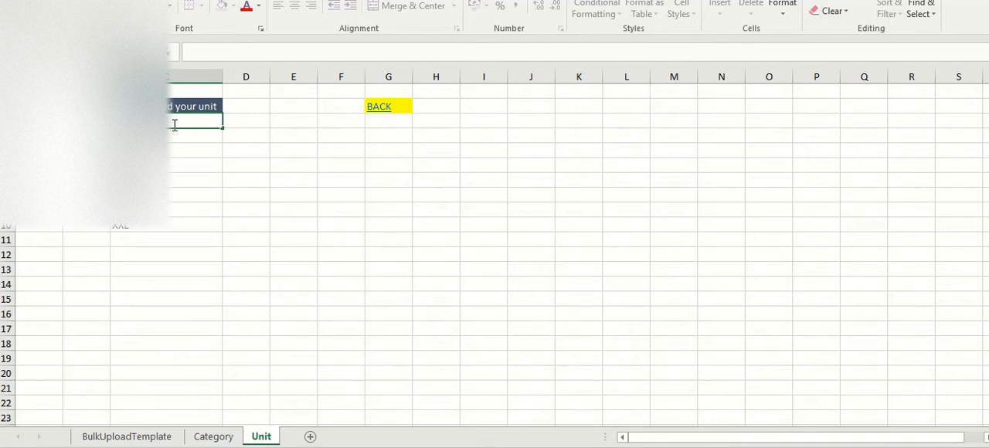
- Add the size unit to the Unit sheet list and return to the BulkUploadTemplate sheet
{"action": "type", "text": "siz"}
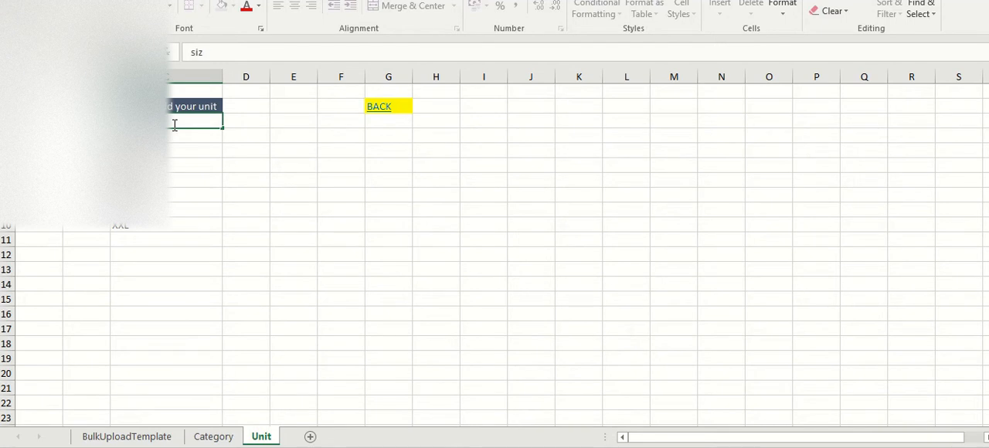
{"action": "type", "text": "w"}
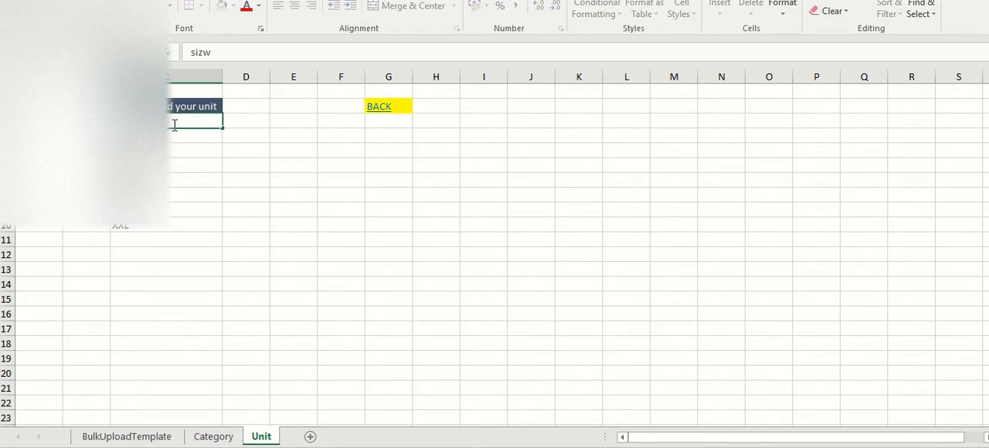
{"action": "type", "text": "kg"}
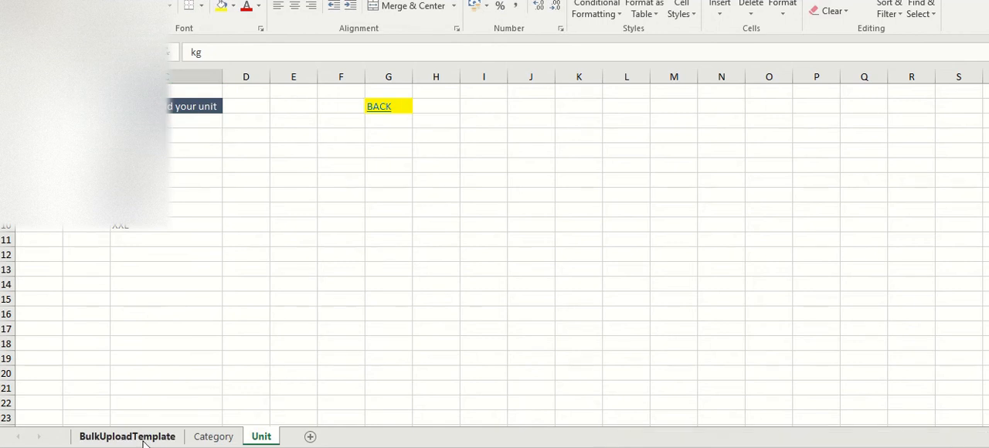
{"action": "left_click", "coordinate": [127, 436]}
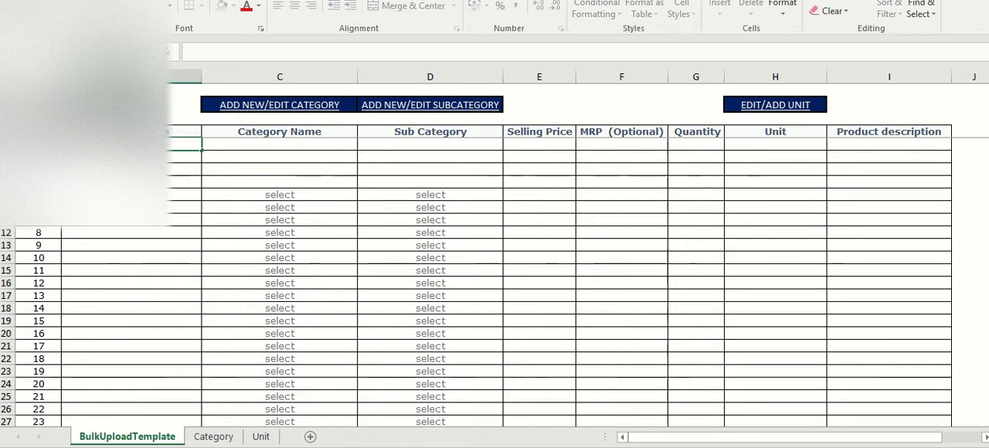
- Enter adidas shoes as the first product with category shoes and sub-category adidas
{"action": "type", "text": "adidas"}
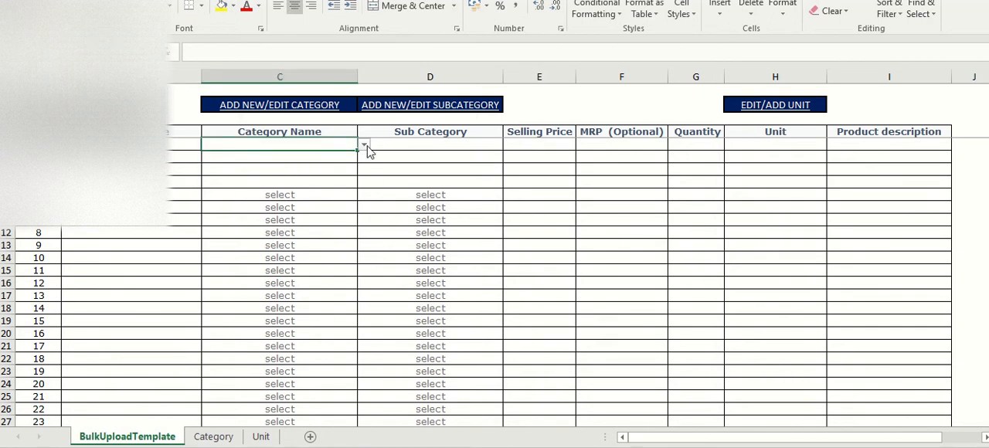
{"action": "left_click", "coordinate": [363, 145]}
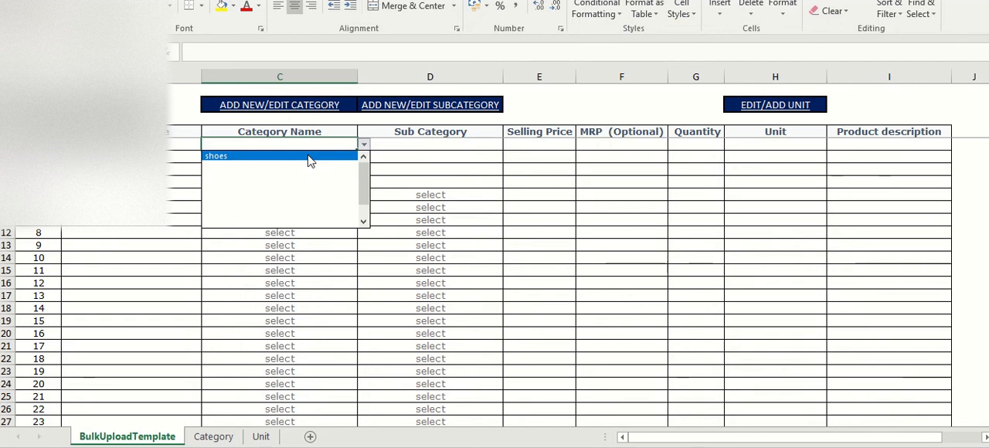
{"action": "left_click", "coordinate": [279, 156]}
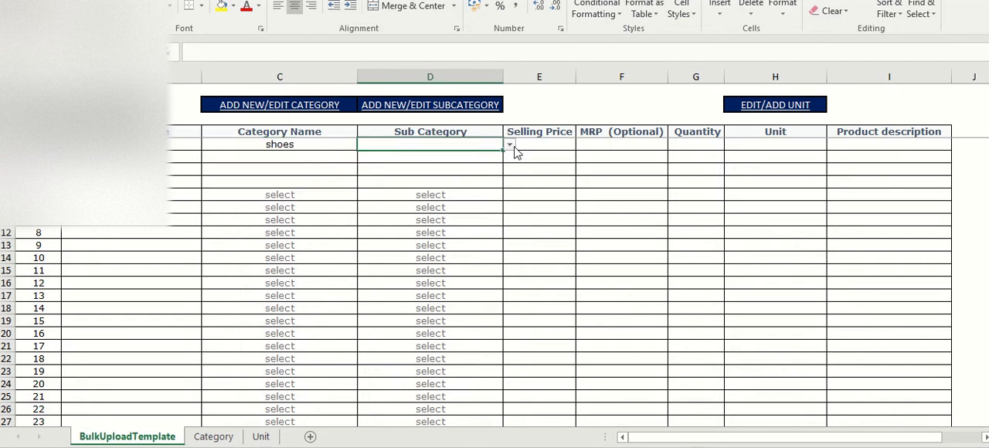
{"action": "left_click", "coordinate": [509, 146]}
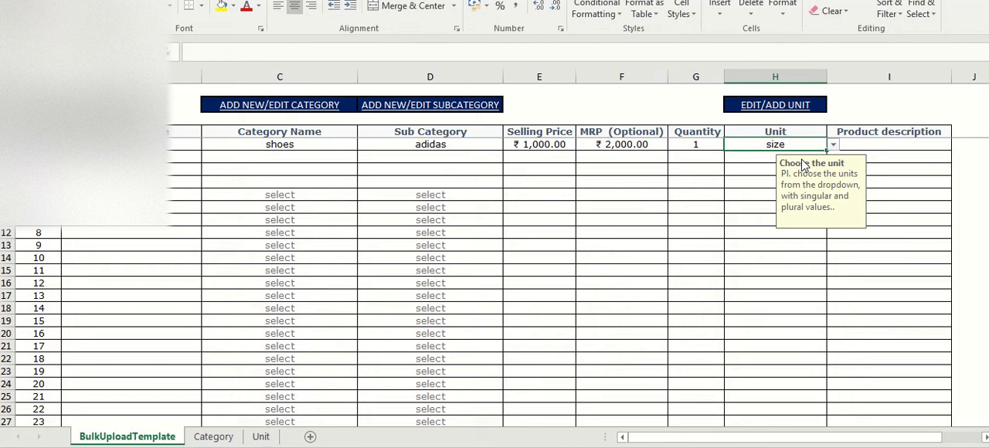
- Give the first product the description 'all size' and confirm the row
{"action": "left_click", "coordinate": [888, 144]}
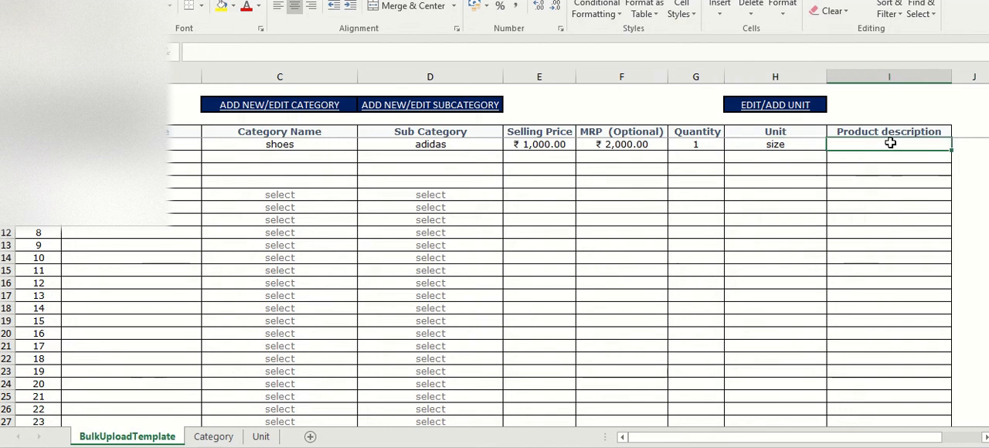
{"action": "type", "text": "al"}
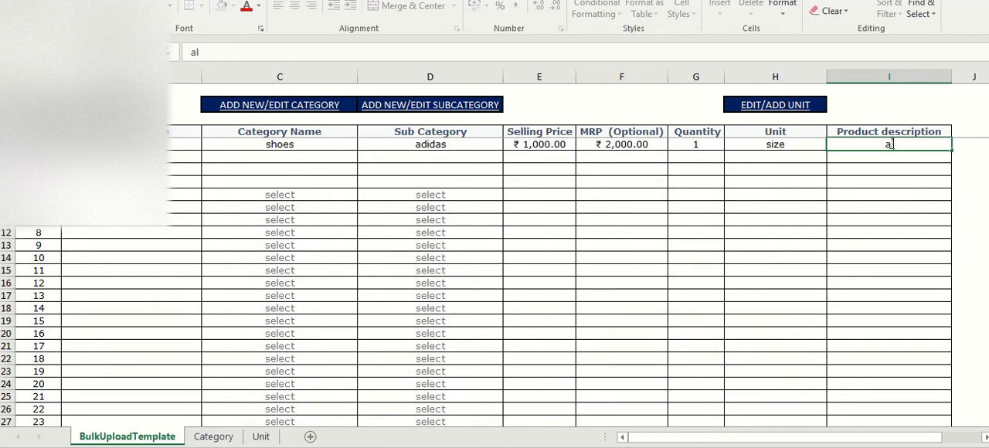
{"action": "type", "text": "ll size a"}
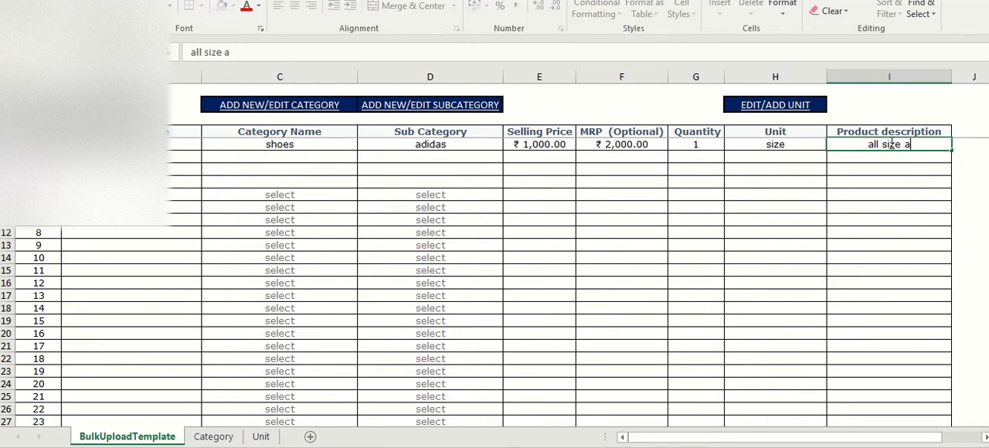
{"action": "key", "text": "Backspace"}
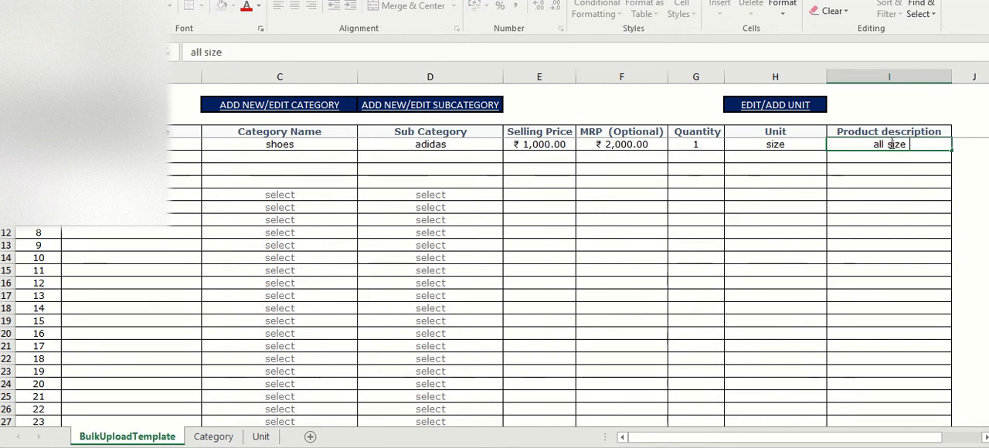
{"action": "key", "text": "Return"}
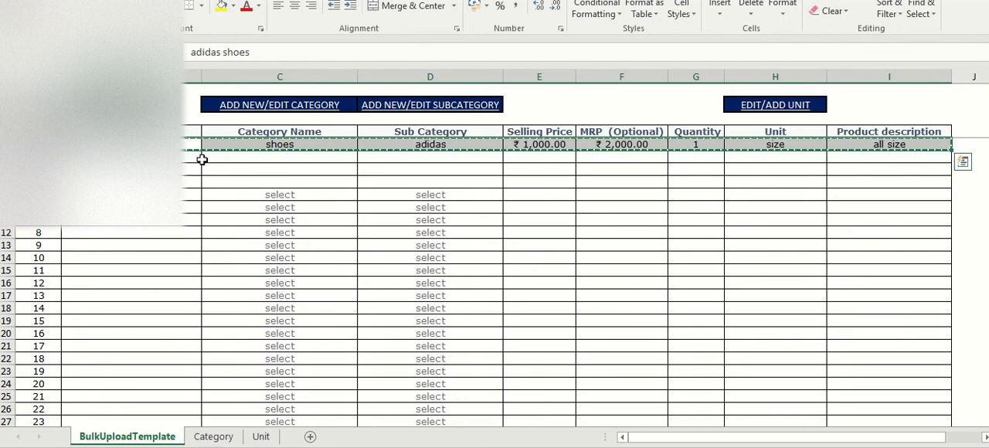
- Paste two more shoe rows and set their sub-categories to nike and bata
{"action": "key", "text": "ctrl+v"}
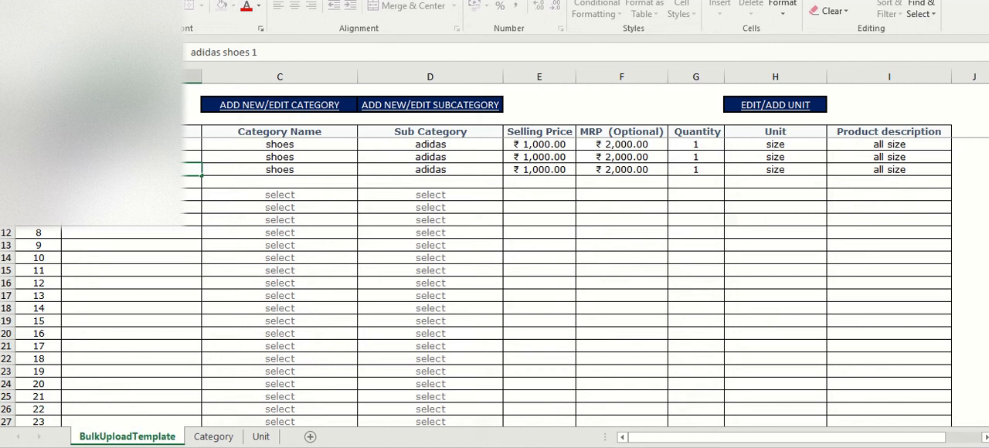
{"action": "left_click", "coordinate": [279, 170]}
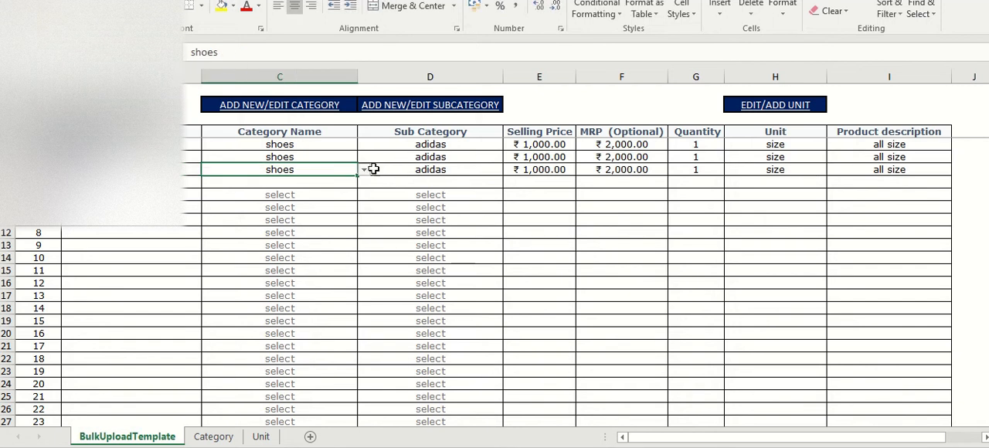
{"action": "left_click", "coordinate": [429, 158]}
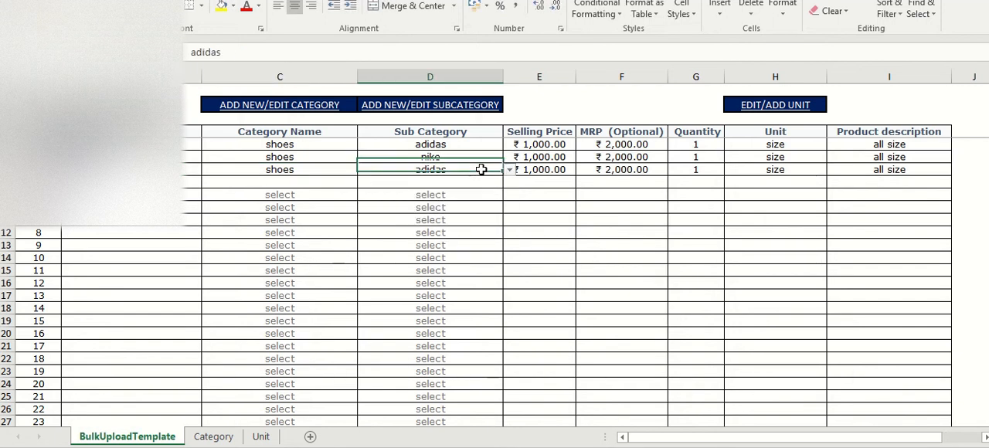
{"action": "left_click", "coordinate": [511, 170]}
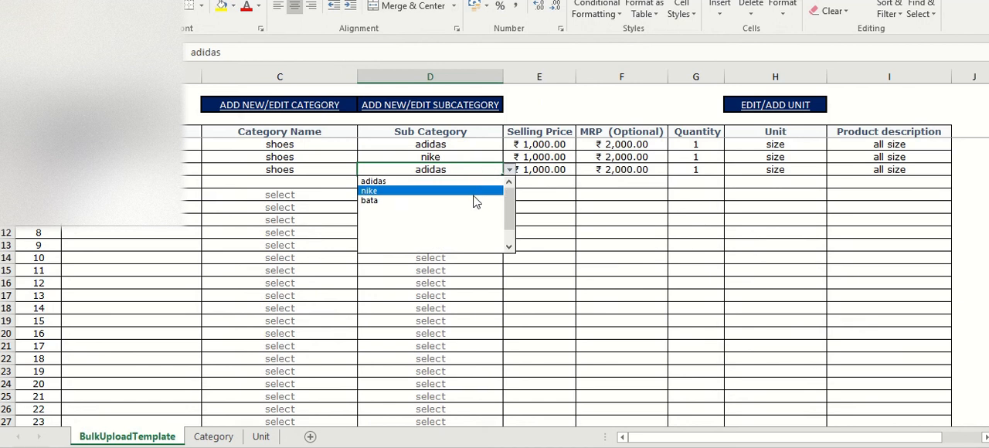
{"action": "left_click", "coordinate": [369, 201]}
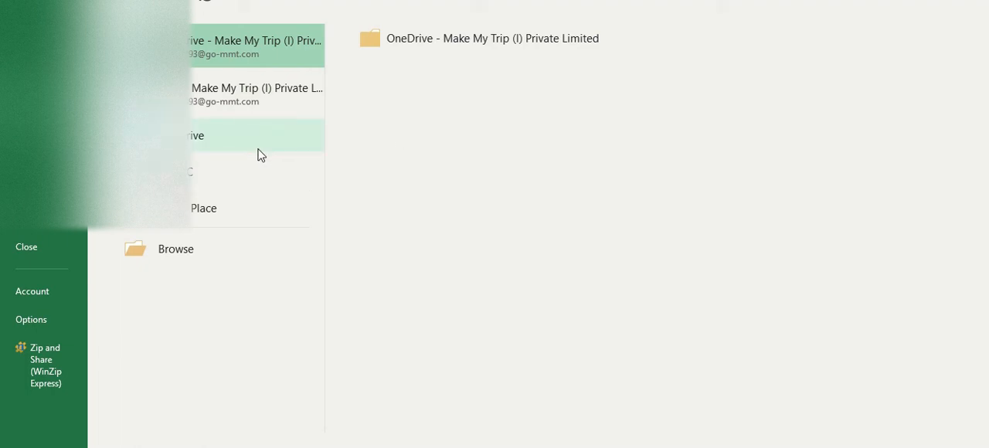
- Save the filled-in BulkUploadTemplate workbook to a chosen location
{"action": "left_click", "coordinate": [232, 172]}
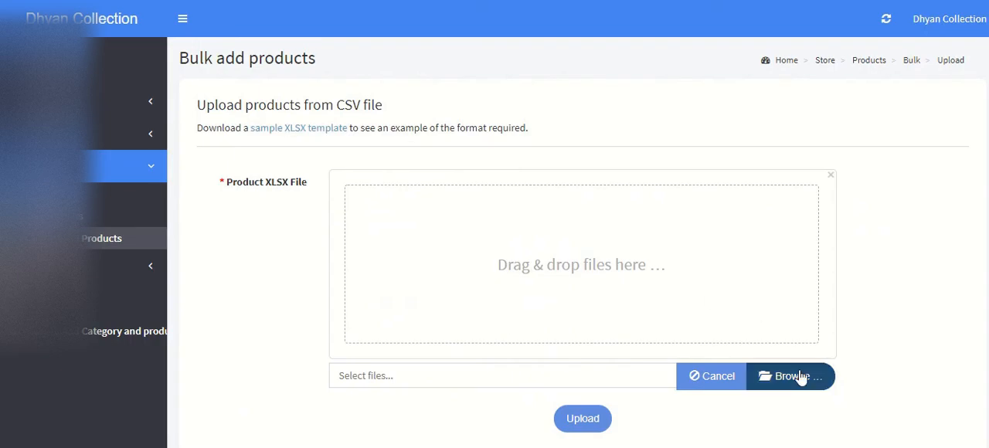
- Attach Intelikart bulk product upload.xlsx to the Bulk add products form
{"action": "left_click", "coordinate": [790, 377]}
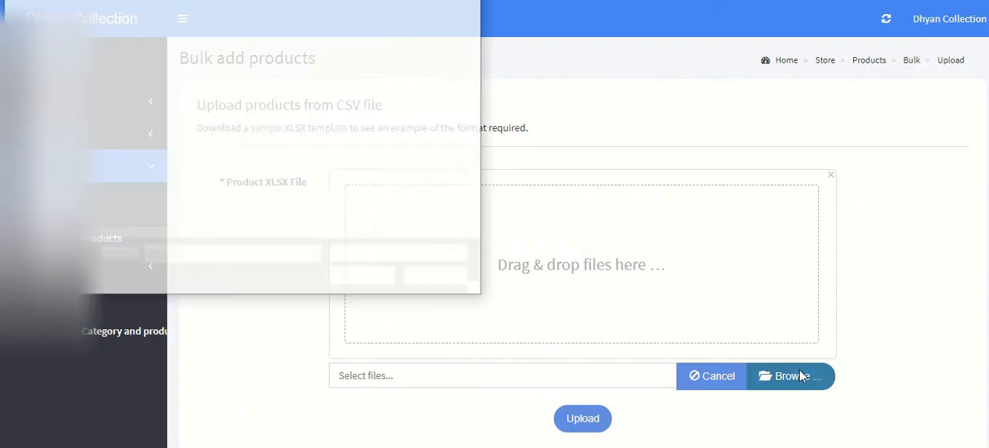
{"action": "left_click", "coordinate": [791, 375]}
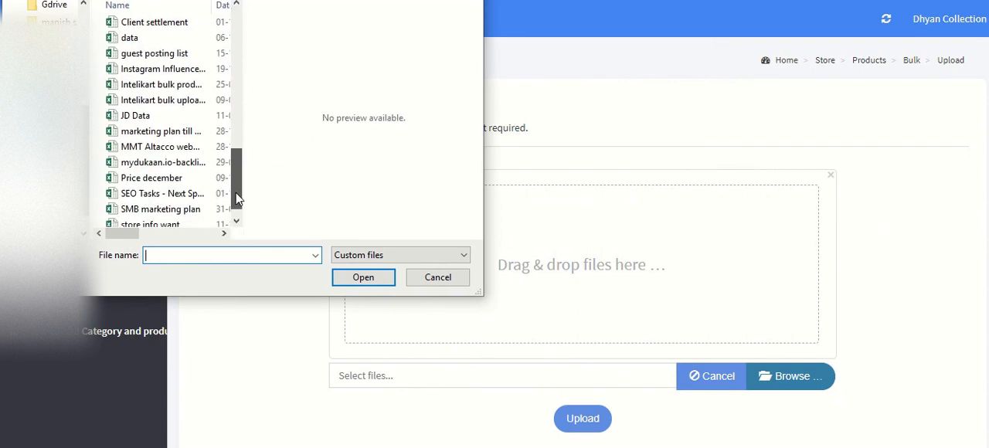
{"action": "scroll", "scroll_direction": "up", "scroll_amount": 3}
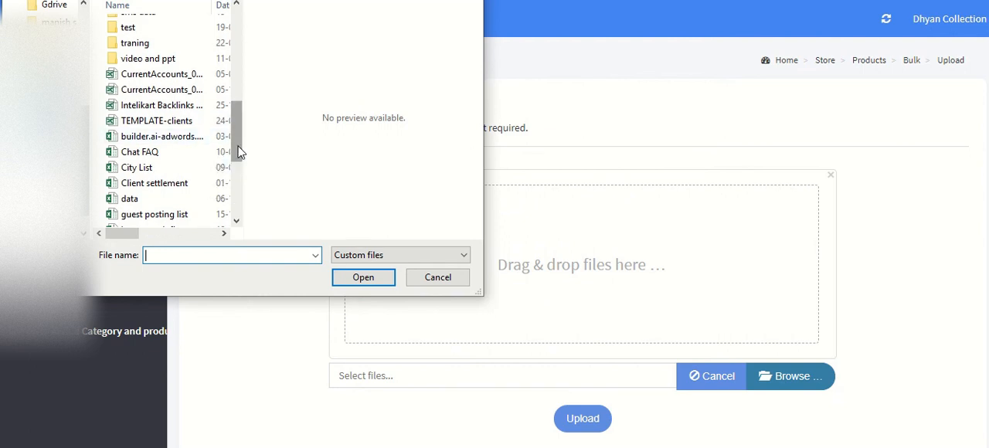
{"action": "scroll", "scroll_direction": "down", "scroll_amount": 3}
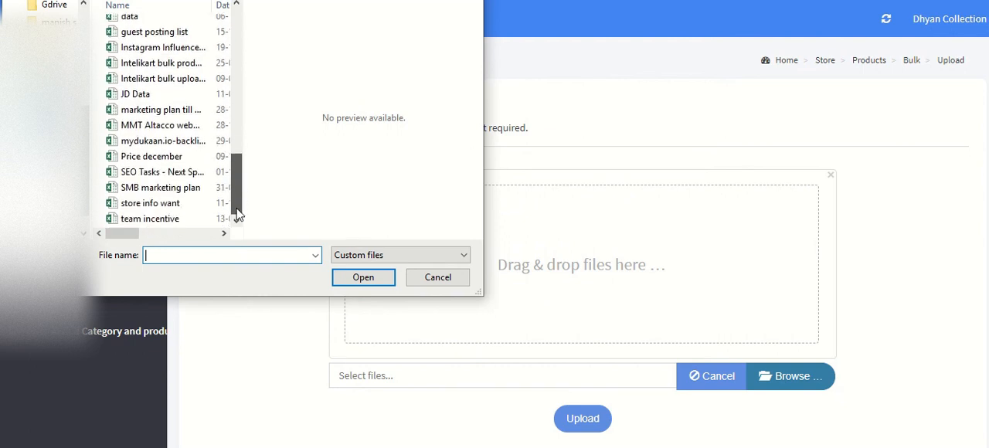
{"action": "scroll", "scroll_direction": "up", "scroll_amount": 3}
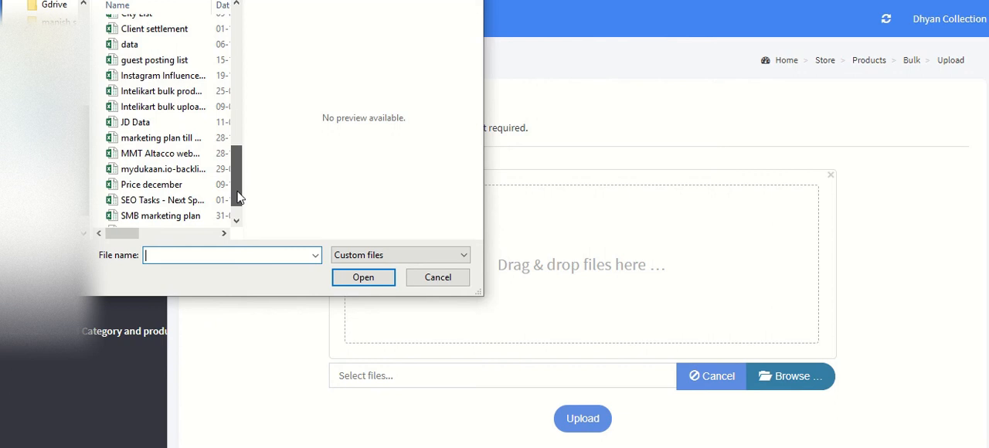
{"action": "left_click", "coordinate": [437, 276]}
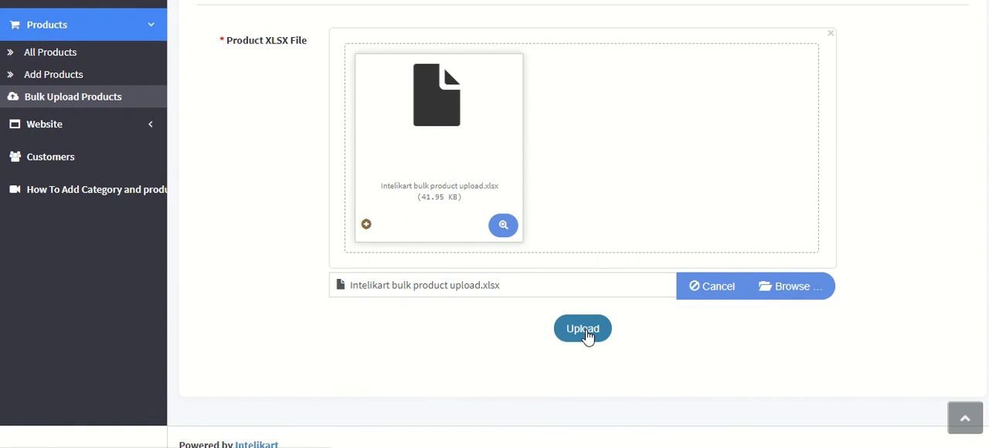
- Upload the file, preview the three shoe products and save them to the store
{"action": "left_click", "coordinate": [583, 328]}
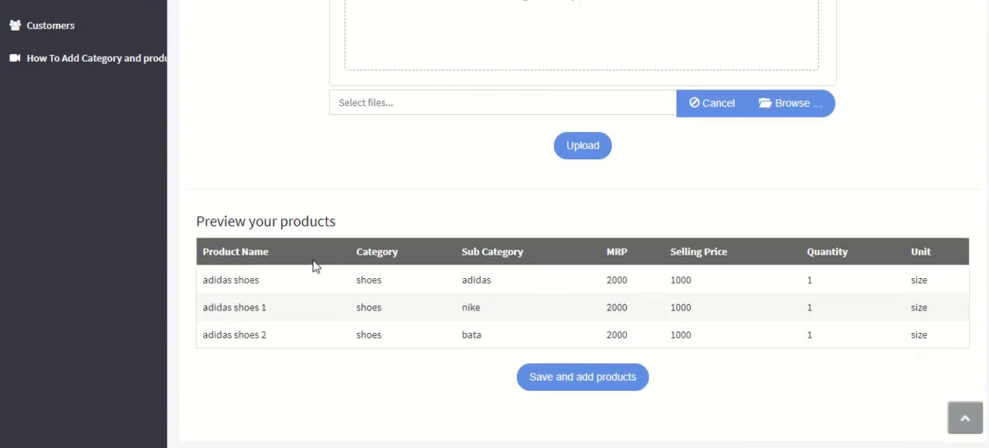
{"action": "mouse_move", "coordinate": [657, 295]}
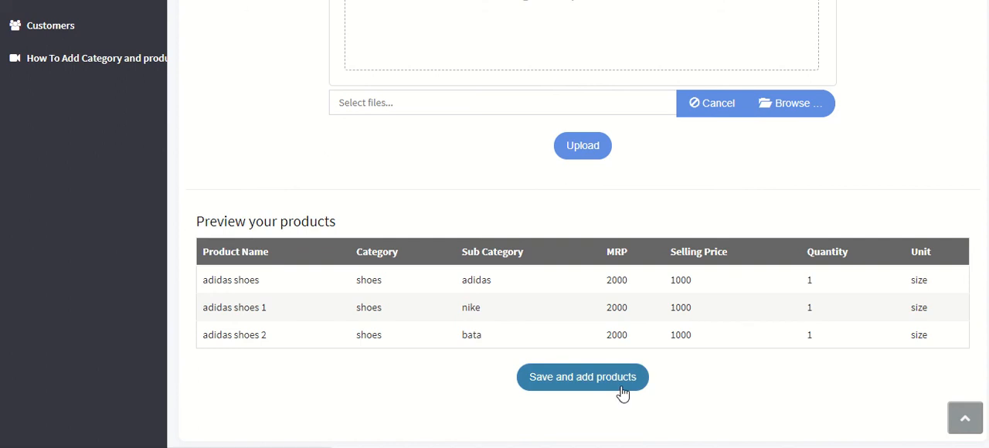
{"action": "left_click", "coordinate": [583, 377]}
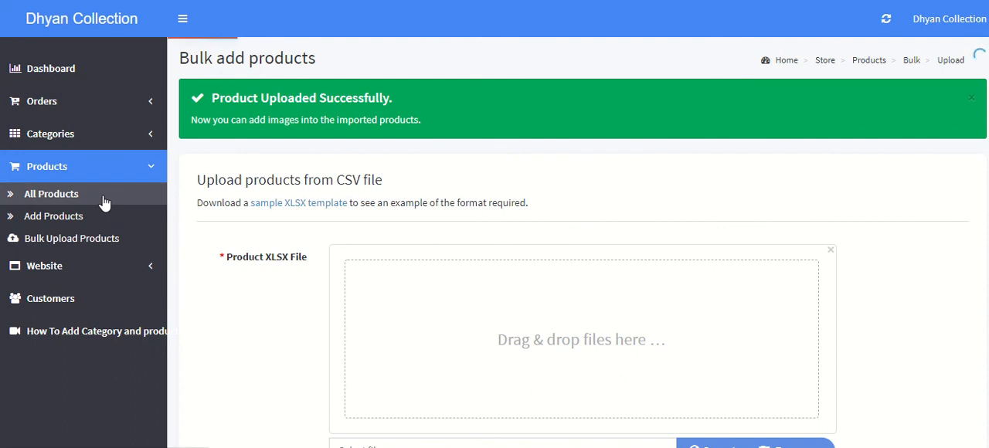
- View the All Products list showing the three adidas shoes entries active at 1000
{"action": "left_click", "coordinate": [53, 193]}
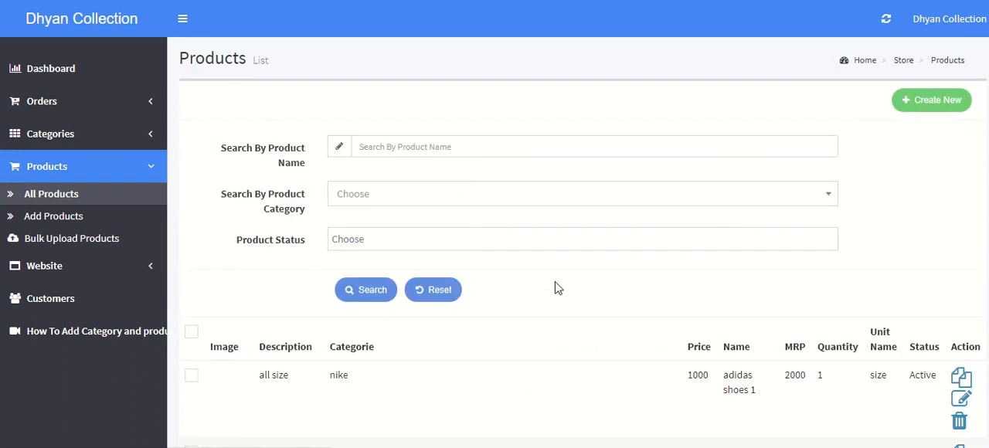
{"action": "scroll", "scroll_direction": "down", "scroll_amount": 3}
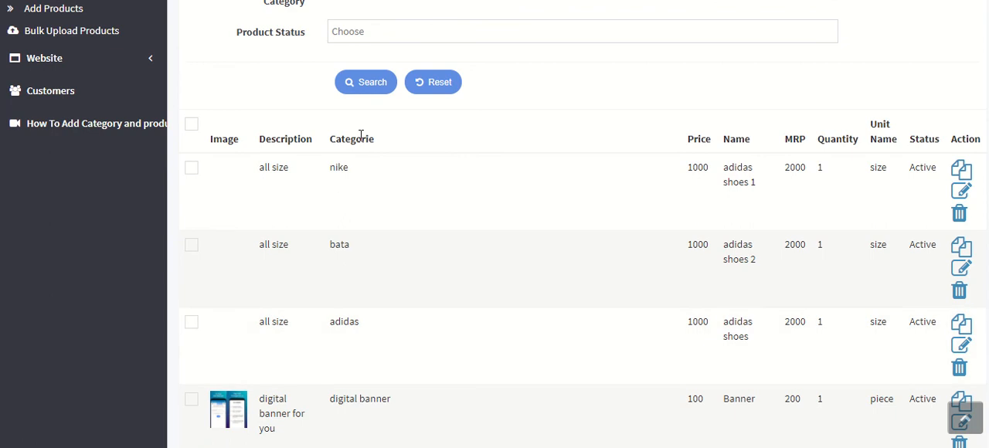
{"action": "mouse_move", "coordinate": [365, 337]}
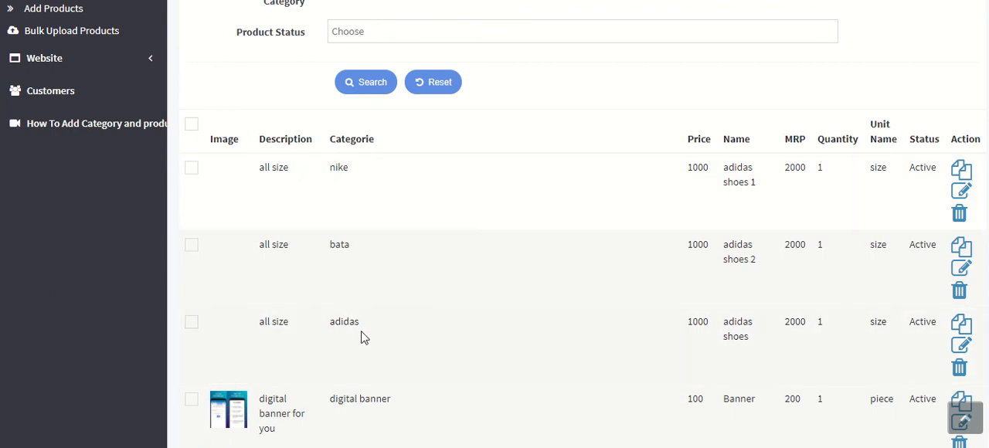
{"action": "mouse_move", "coordinate": [720, 365]}
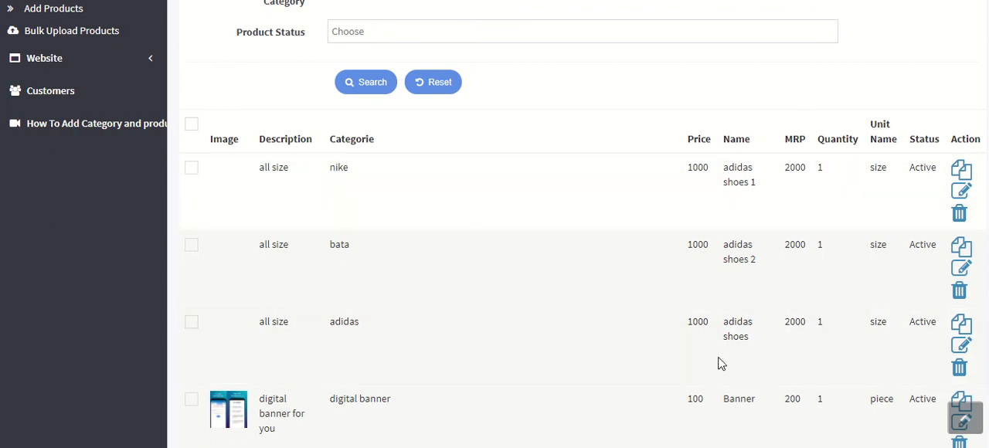
{"action": "mouse_move", "coordinate": [266, 161]}
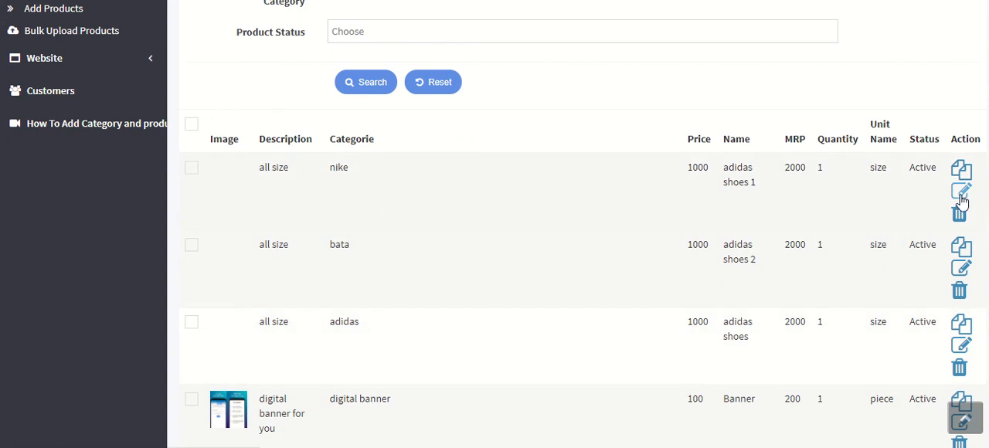
- Review the adidas shoes 1 edit form down to its price, quantity and empty image slots
{"action": "left_click", "coordinate": [961, 191]}
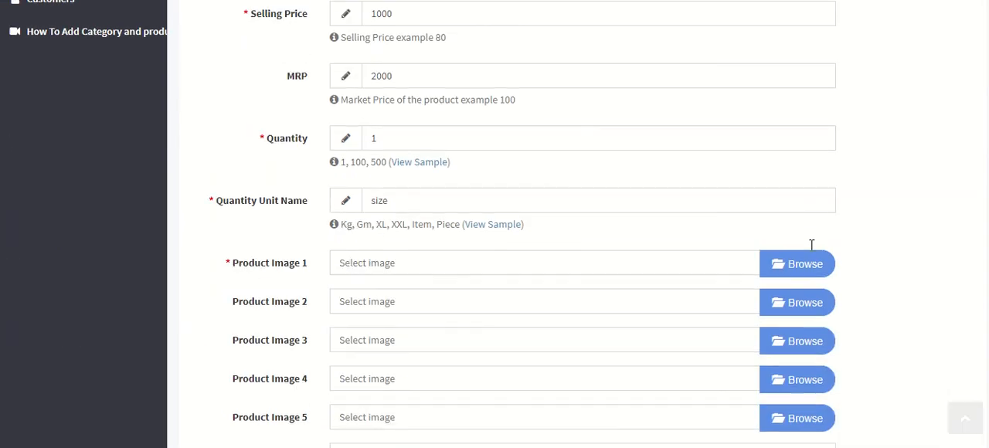
{"action": "scroll", "scroll_direction": "down", "scroll_amount": 3}
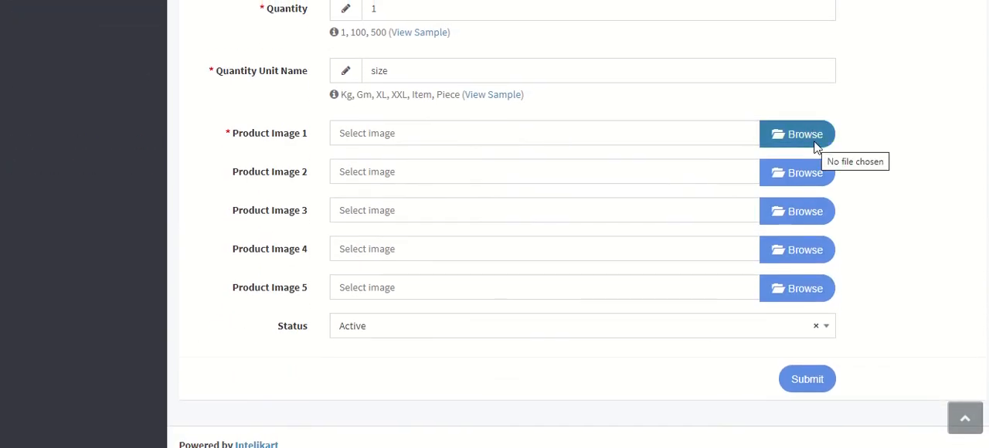
{"action": "mouse_move", "coordinate": [810, 134]}
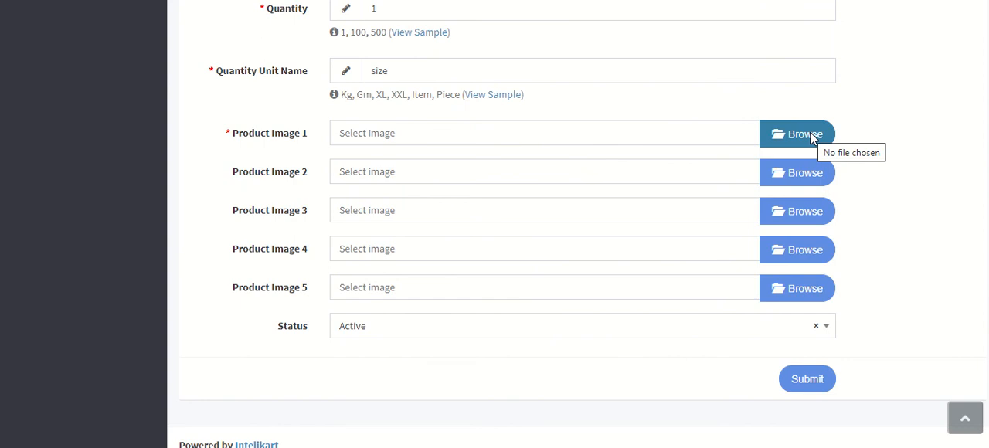
{"action": "scroll", "scroll_direction": "up", "scroll_amount": 3}
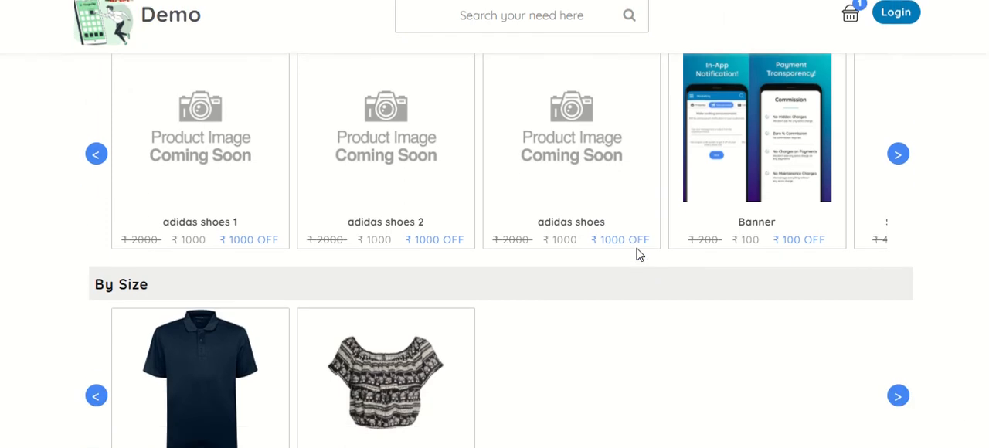
- Browse Recent Products past the three adidas shoes, then the shoes section with adidas, nike and bata
{"action": "scroll", "scroll_direction": "up", "scroll_amount": 3}
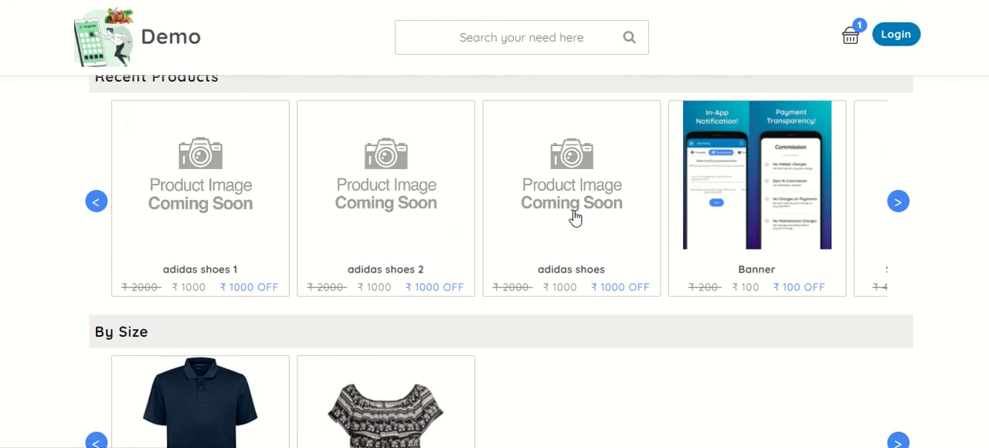
{"action": "mouse_move", "coordinate": [611, 213]}
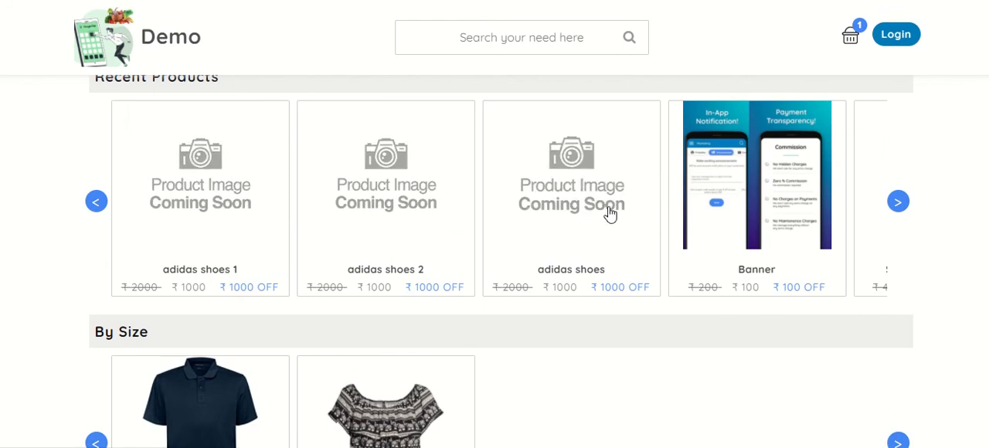
{"action": "left_click", "coordinate": [898, 201]}
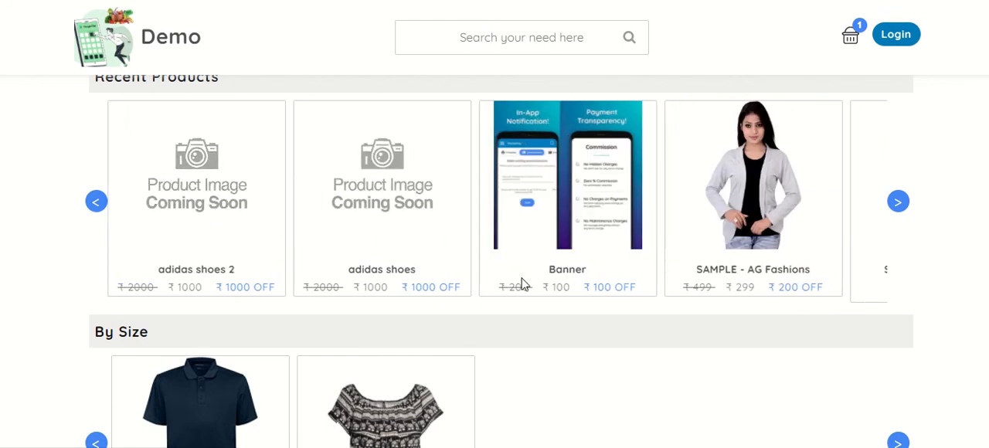
{"action": "scroll", "scroll_direction": "down", "scroll_amount": 3}
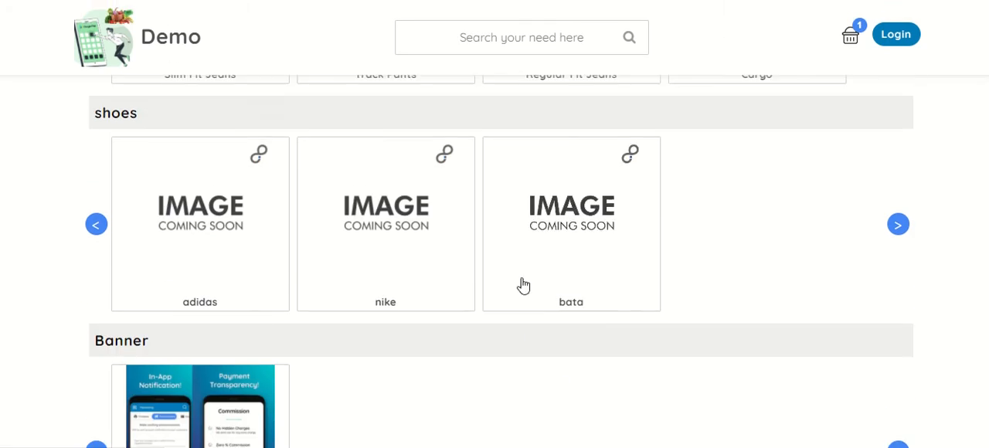
{"action": "mouse_move", "coordinate": [178, 138]}
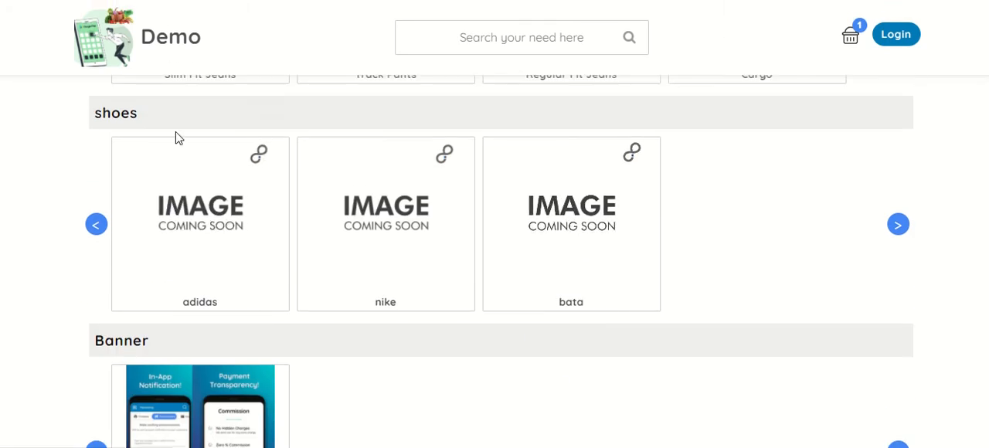
{"action": "mouse_move", "coordinate": [563, 258]}
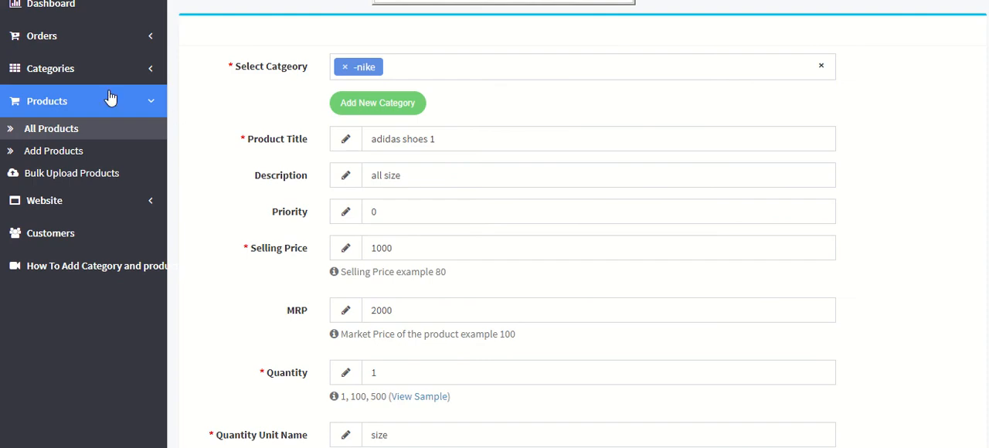
- Show All Categories with shoes holding the adidas, nike and bata sub-categories
{"action": "left_click", "coordinate": [50, 68]}
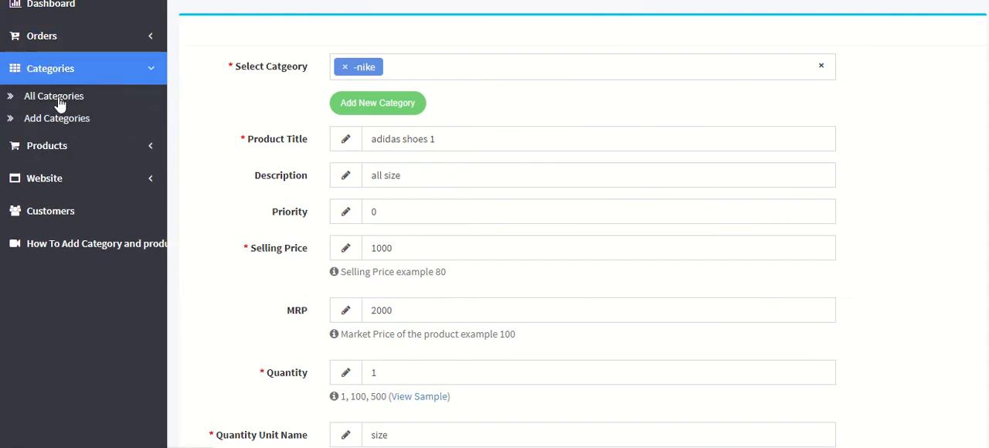
{"action": "left_click", "coordinate": [52, 96]}
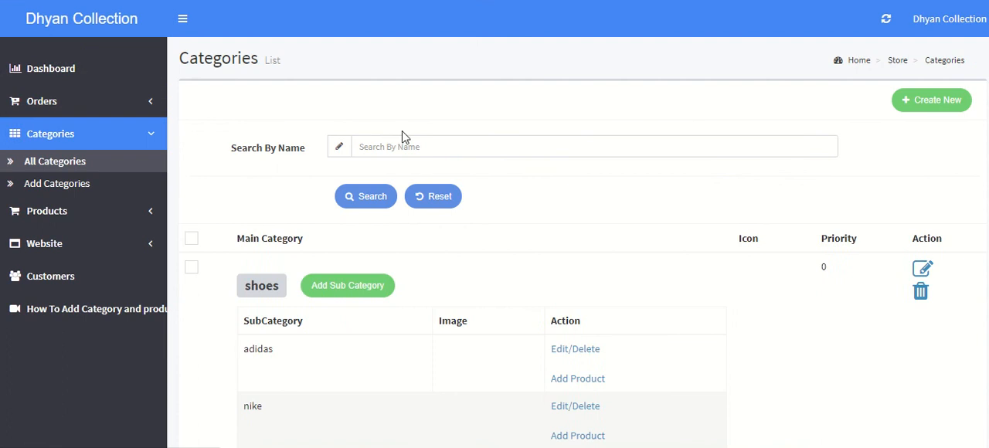
{"action": "scroll", "scroll_direction": "down", "scroll_amount": 3}
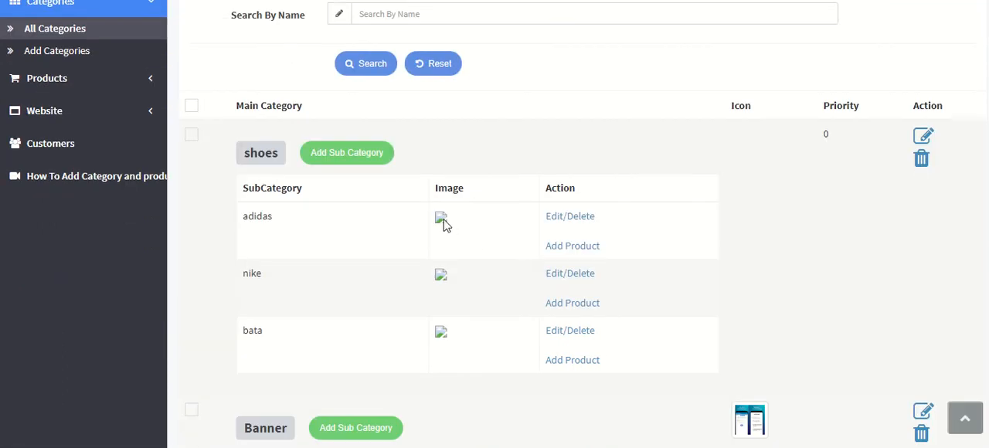
{"action": "mouse_move", "coordinate": [569, 216]}
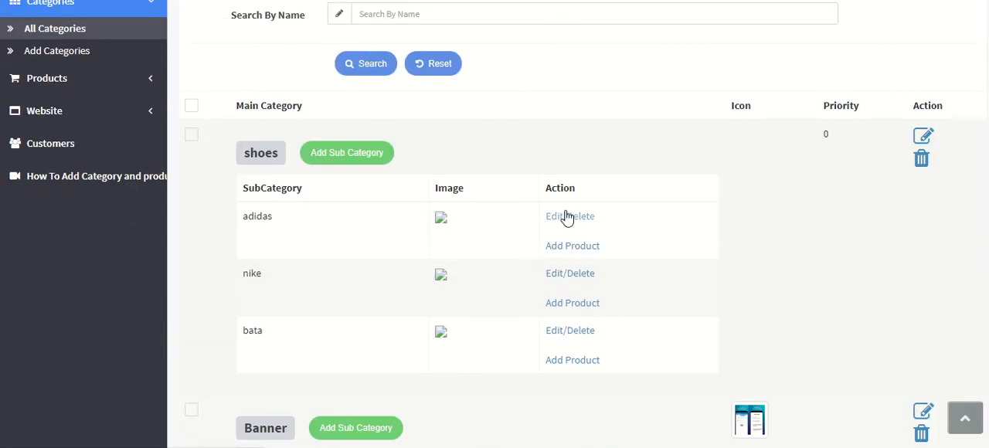